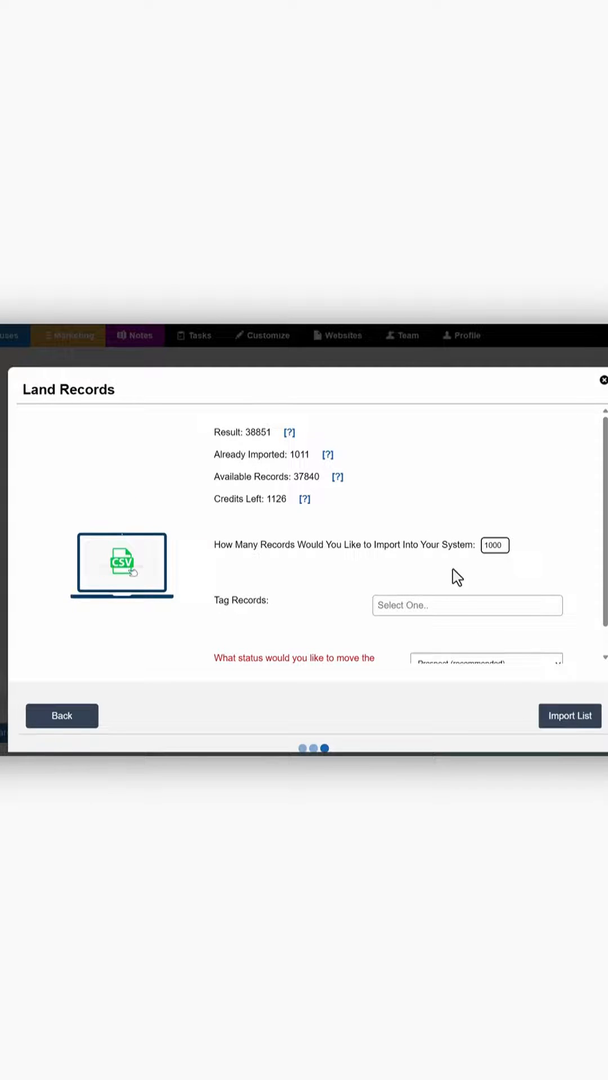
Tag the 1000 imported land records '5 - June 1 2023 - Lake', keeping Prospect status.
{"action": "left_click", "coordinate": [466, 606]}
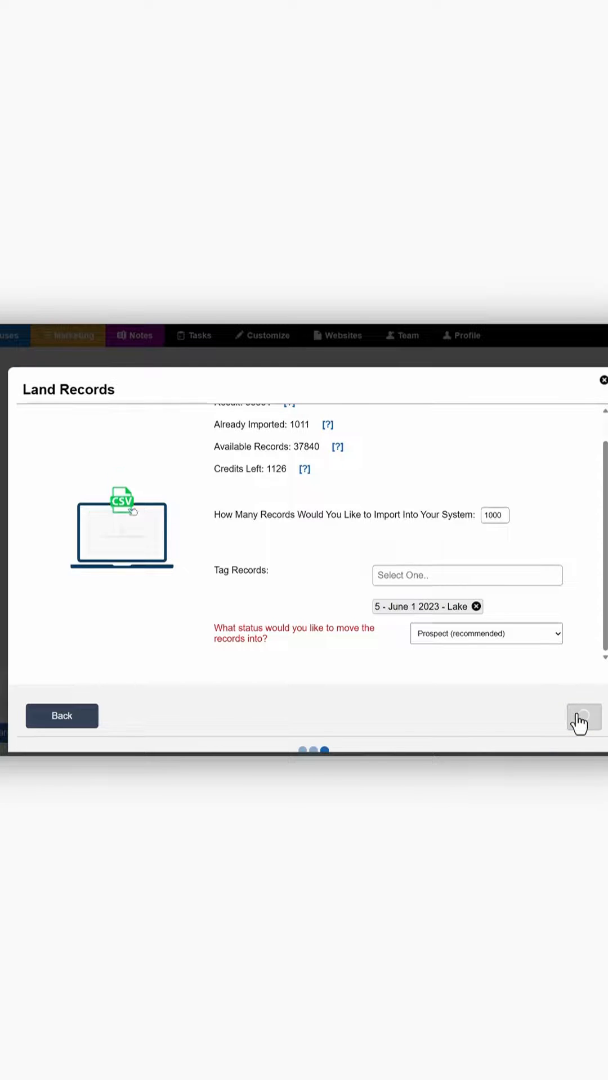
{"action": "left_click", "coordinate": [582, 716]}
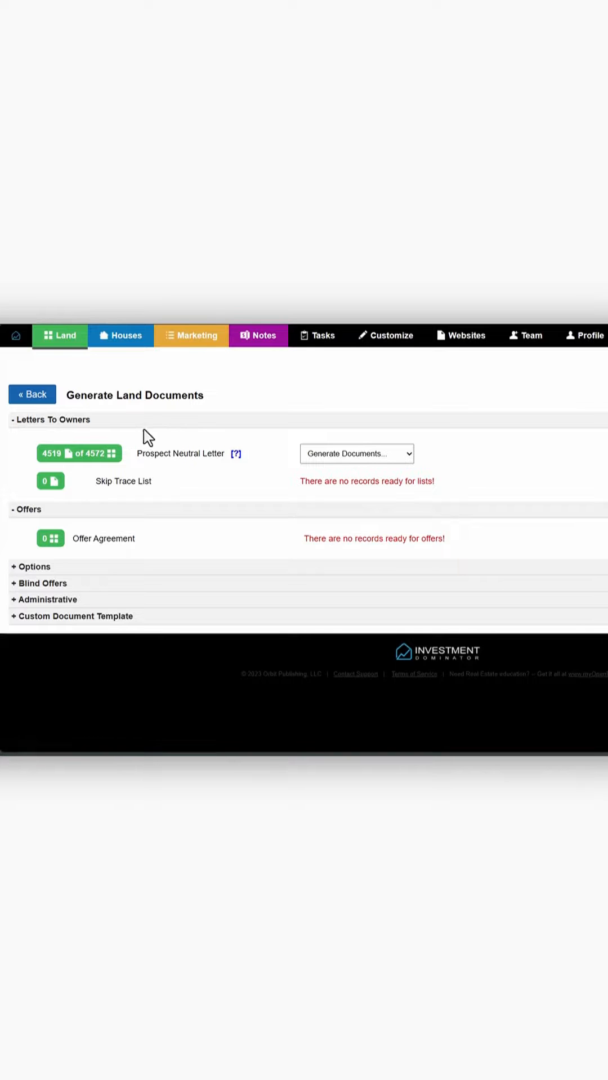